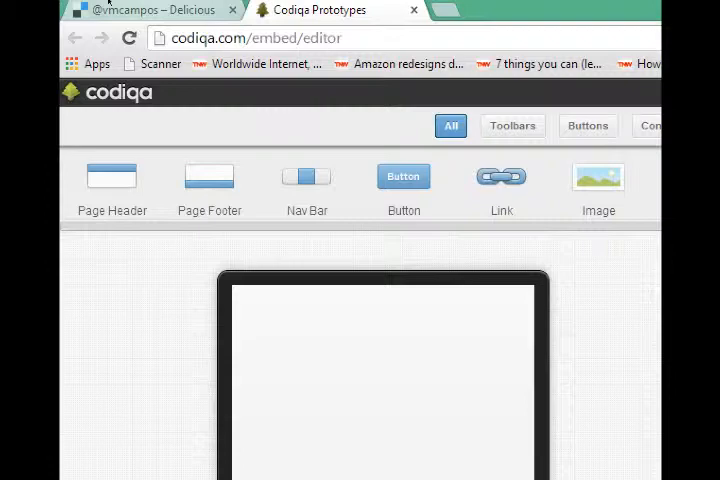
Show the Delicious bookmarks list scrolled down to the Codiqa Prototypes link
{"action": "left_click", "coordinate": [150, 10]}
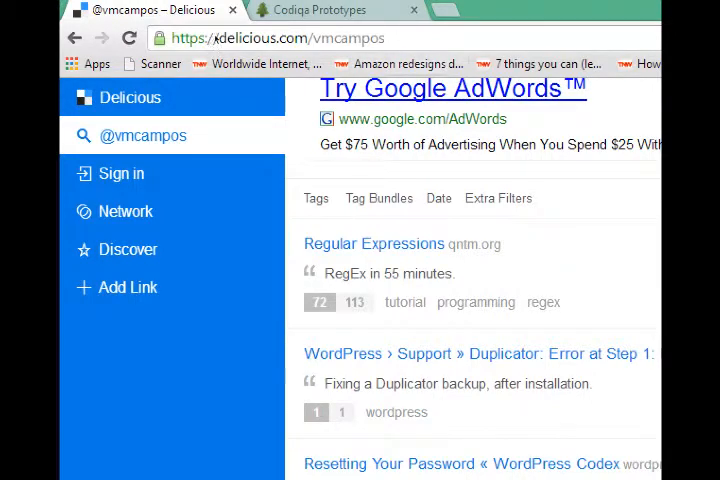
{"action": "scroll", "scroll_direction": "down", "scroll_amount": 3}
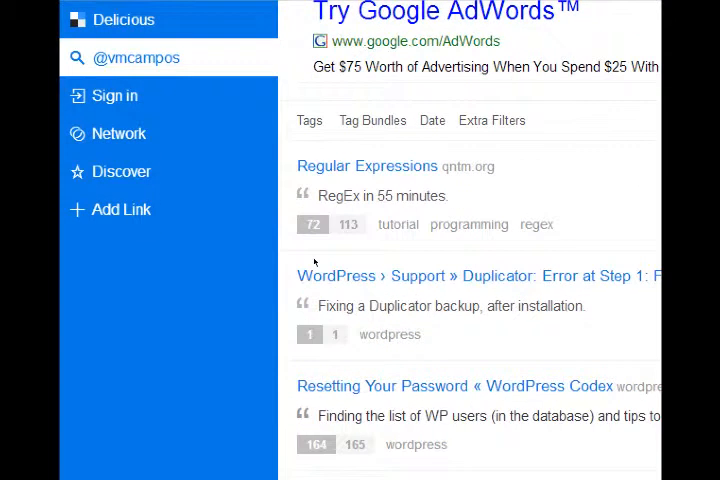
{"action": "mouse_move", "coordinate": [144, 226]}
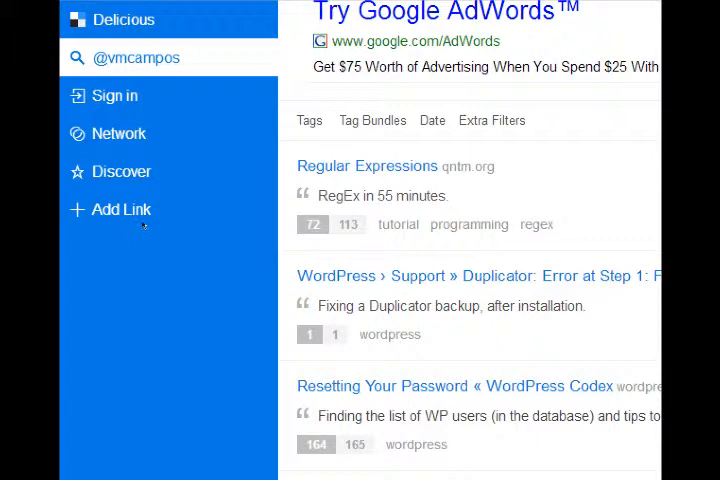
{"action": "scroll", "scroll_direction": "down", "scroll_amount": 3}
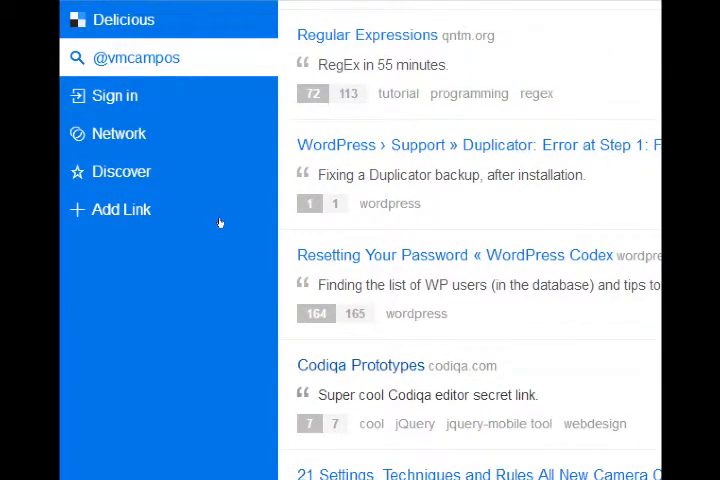
{"action": "mouse_move", "coordinate": [232, 232]}
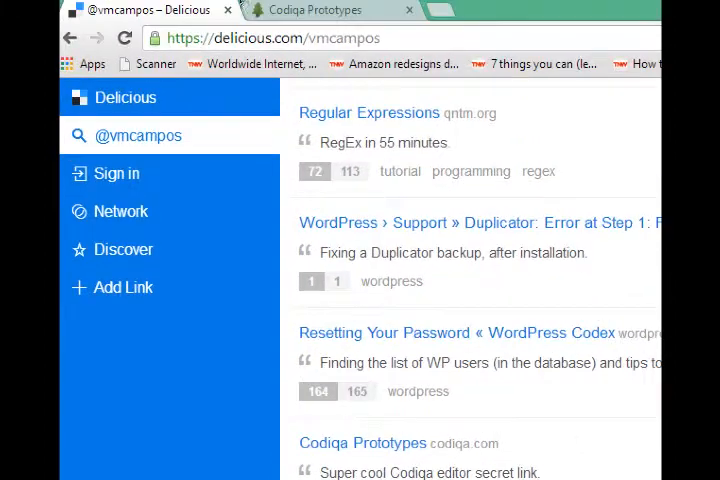
{"action": "left_click", "coordinate": [318, 10]}
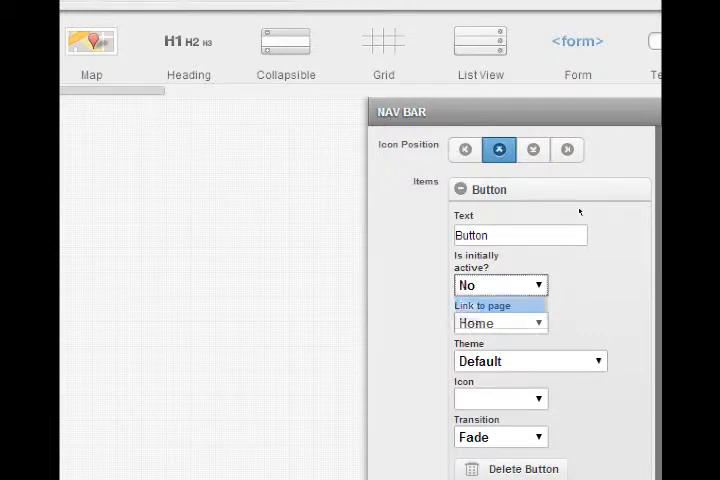
Make the first nav bar item initially active with a Home icon and rename it Home
{"action": "left_click", "coordinate": [500, 284]}
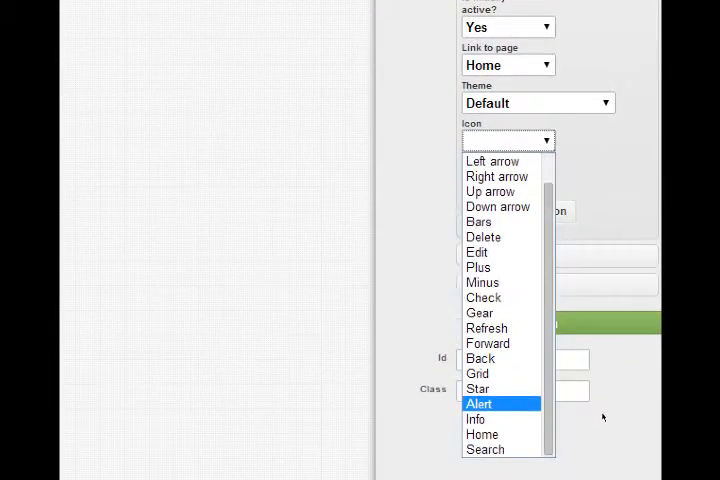
{"action": "left_click", "coordinate": [482, 432]}
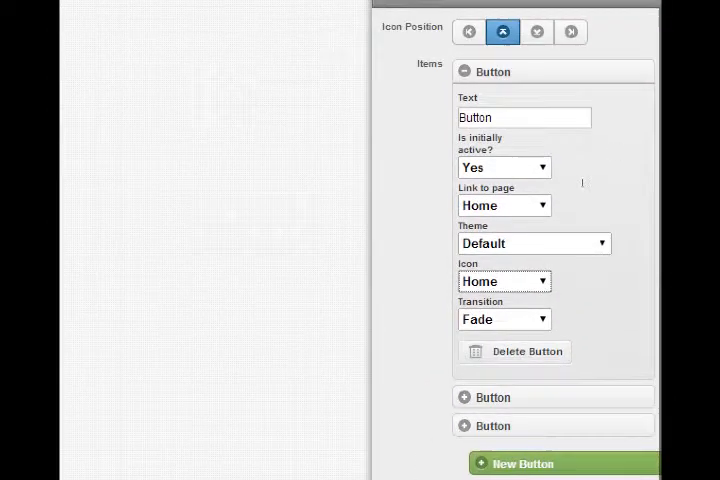
{"action": "type", "text": "Home"}
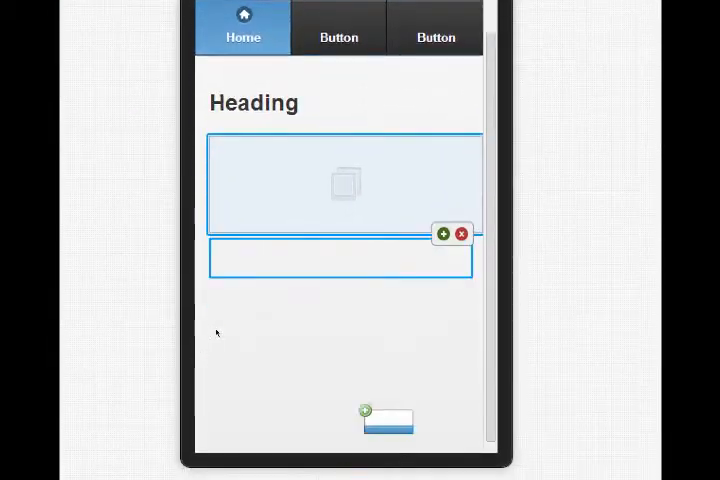
Place a Heading and an Image placeholder on the page under the nav bar
{"action": "scroll", "scroll_direction": "down", "scroll_amount": 3}
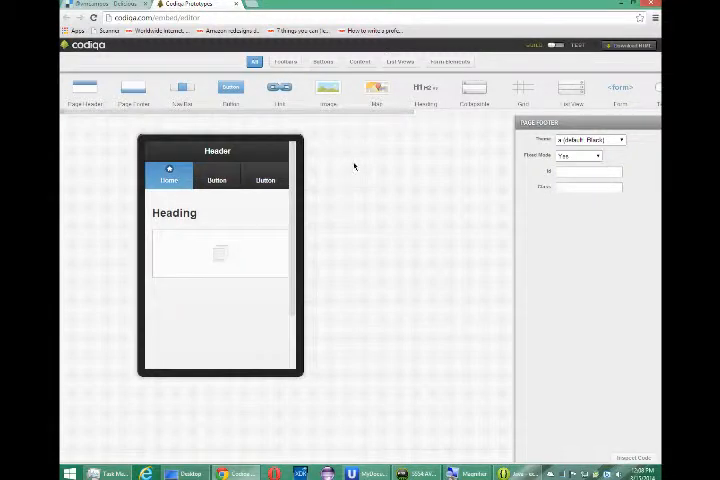
{"action": "mouse_move", "coordinate": [334, 184]}
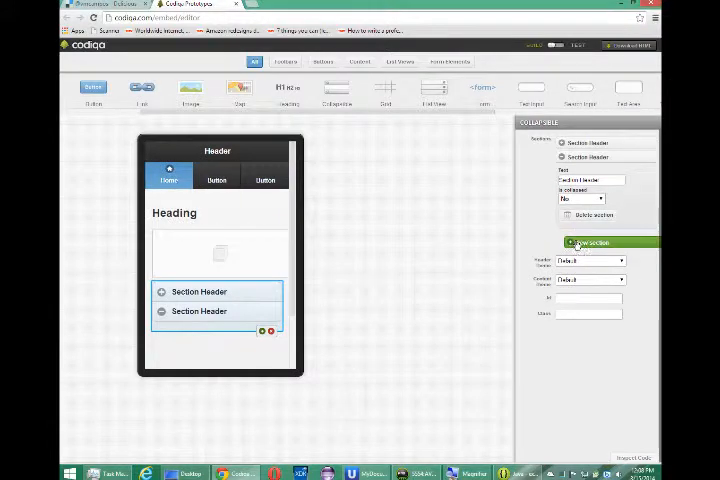
Add an extra collapsible section and more list view entries, with a footer below
{"action": "left_click", "coordinate": [596, 242]}
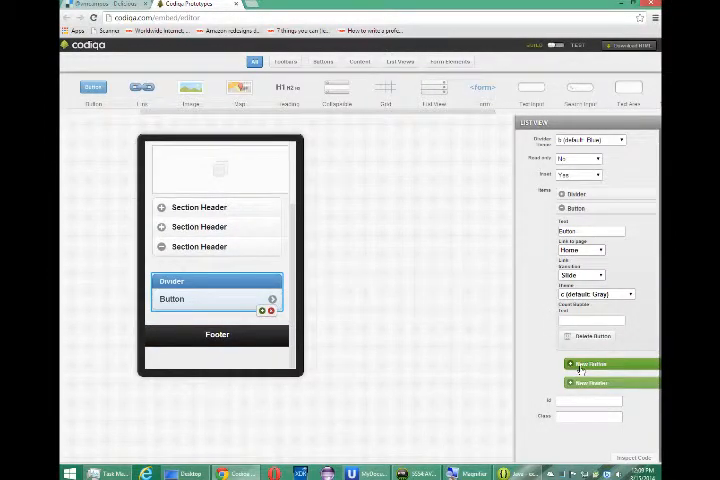
{"action": "left_click", "coordinate": [590, 376]}
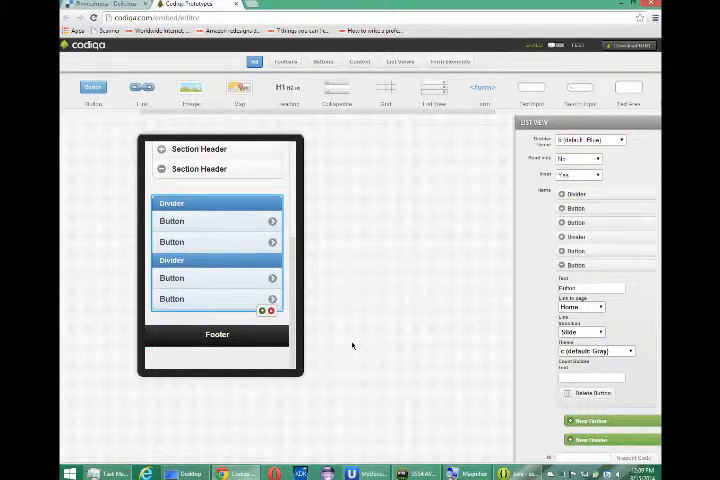
{"action": "mouse_move", "coordinate": [328, 344]}
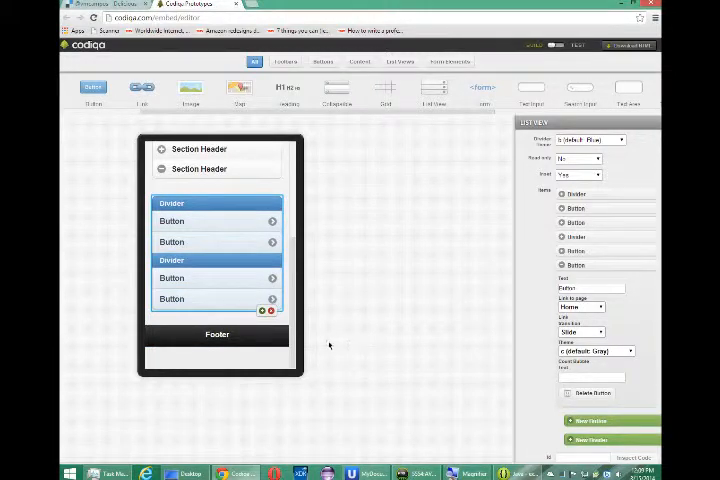
{"action": "mouse_move", "coordinate": [268, 296]}
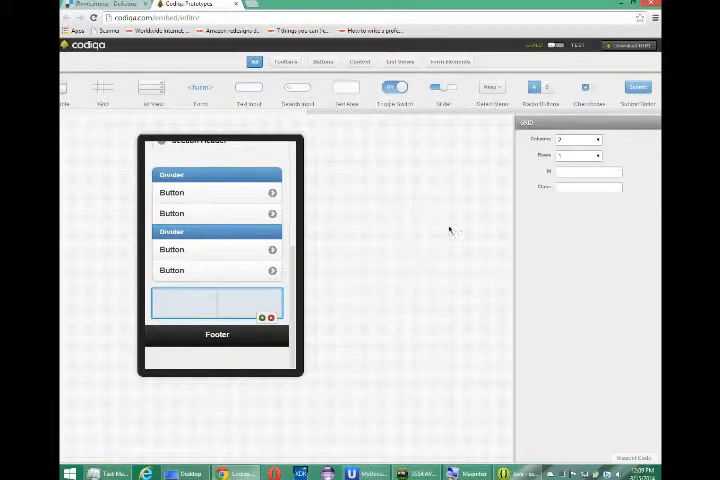
Insert a Grid above the footer with 2 columns and 2 rows
{"action": "left_click", "coordinate": [580, 156]}
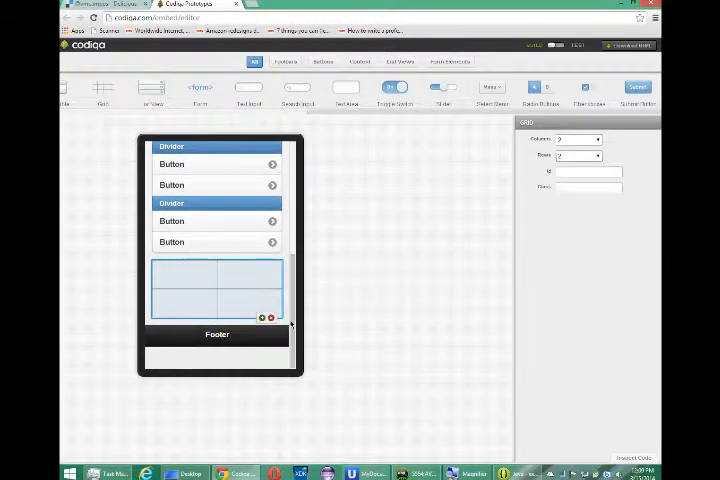
{"action": "mouse_move", "coordinate": [360, 304]}
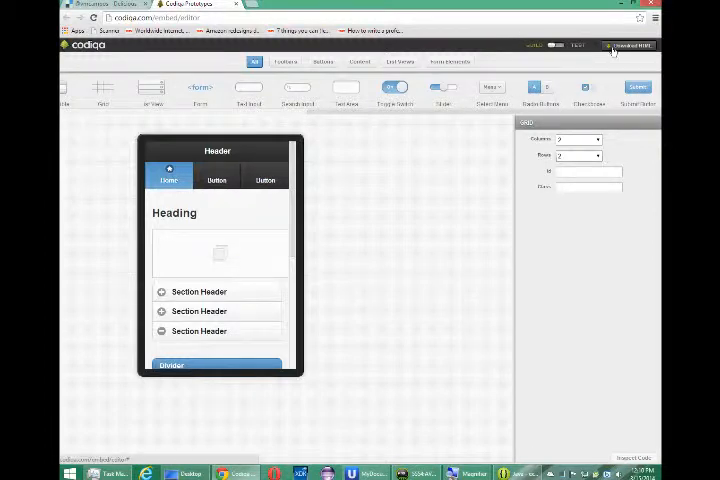
{"action": "mouse_move", "coordinate": [320, 170]}
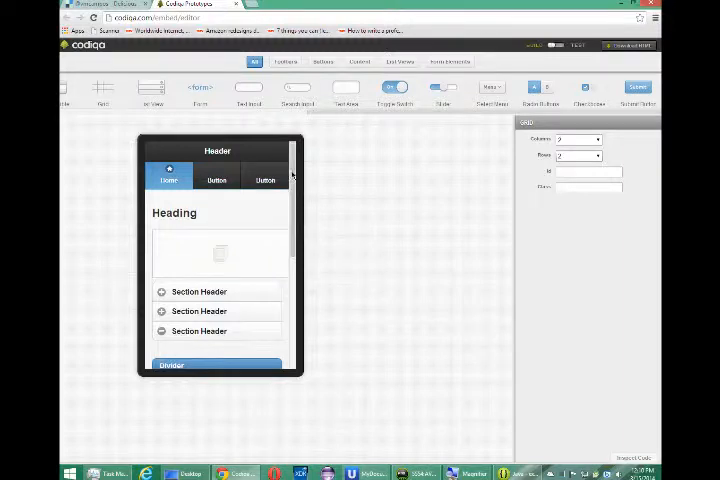
{"action": "scroll", "scroll_direction": "down", "scroll_amount": 3}
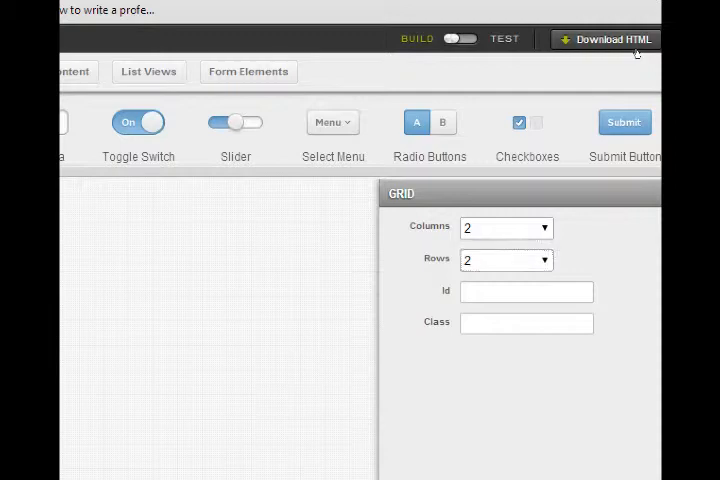
Download the prototype via Download HTML and show the zip in its folder
{"action": "left_click", "coordinate": [604, 40]}
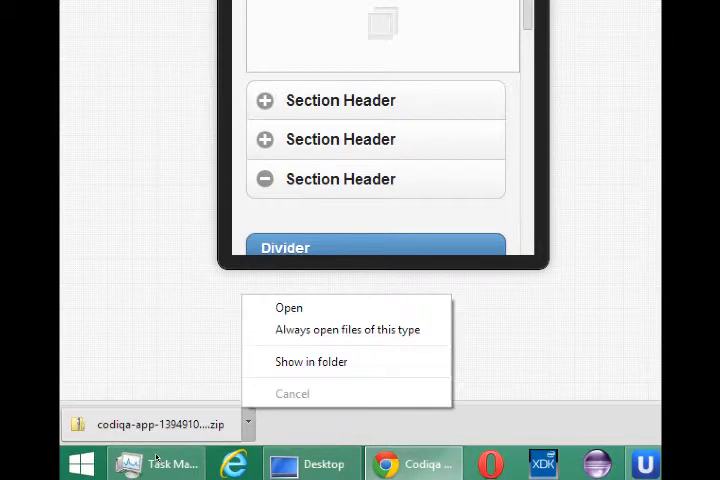
{"action": "left_click", "coordinate": [312, 360]}
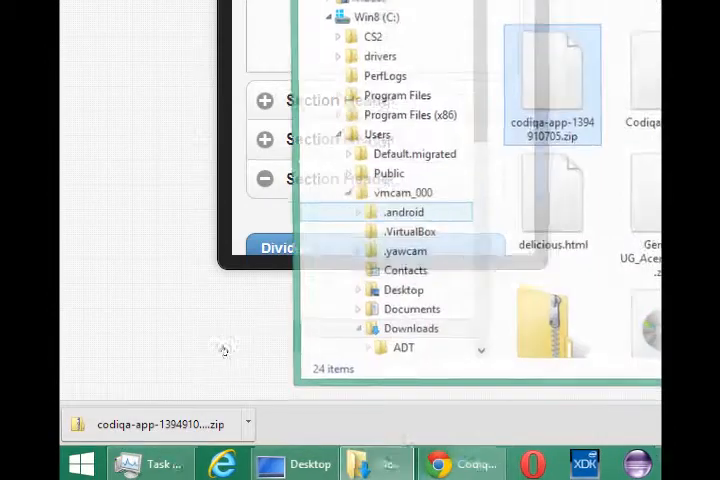